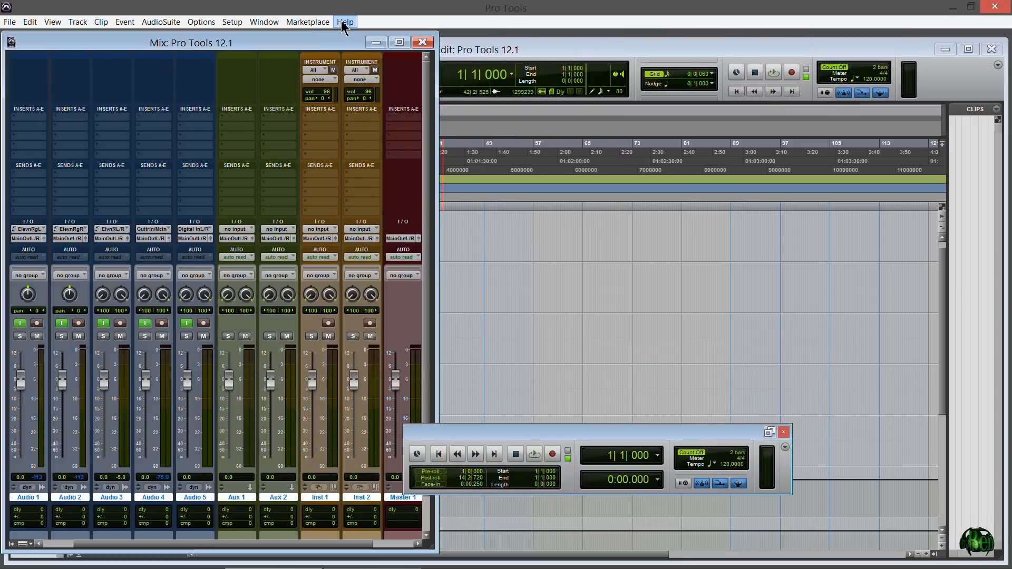
Step: Turn off input monitoring on Audio 2 and Audio 1, then record-arm Audio 3
click(345, 21)
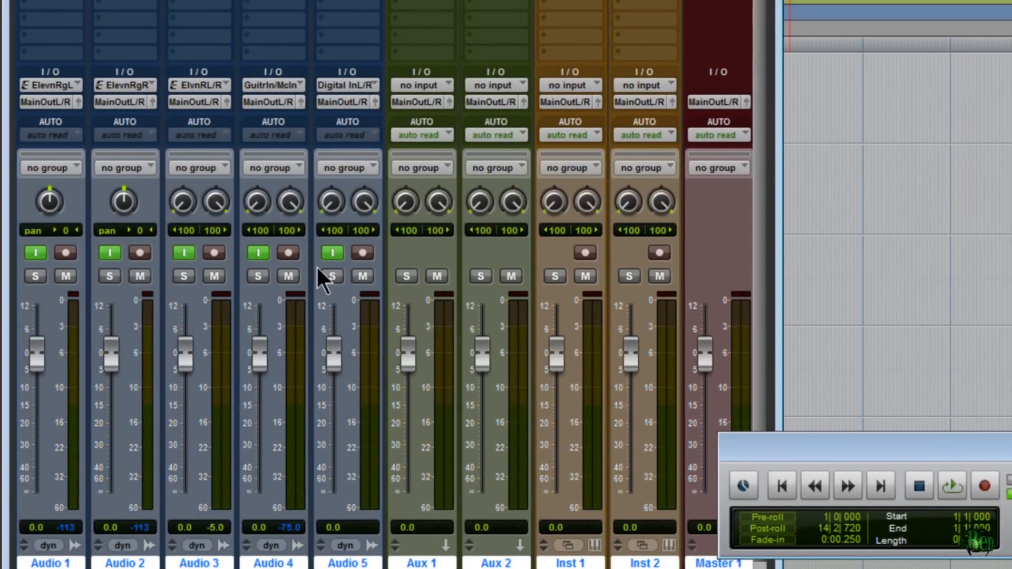
mouse_move(333, 252)
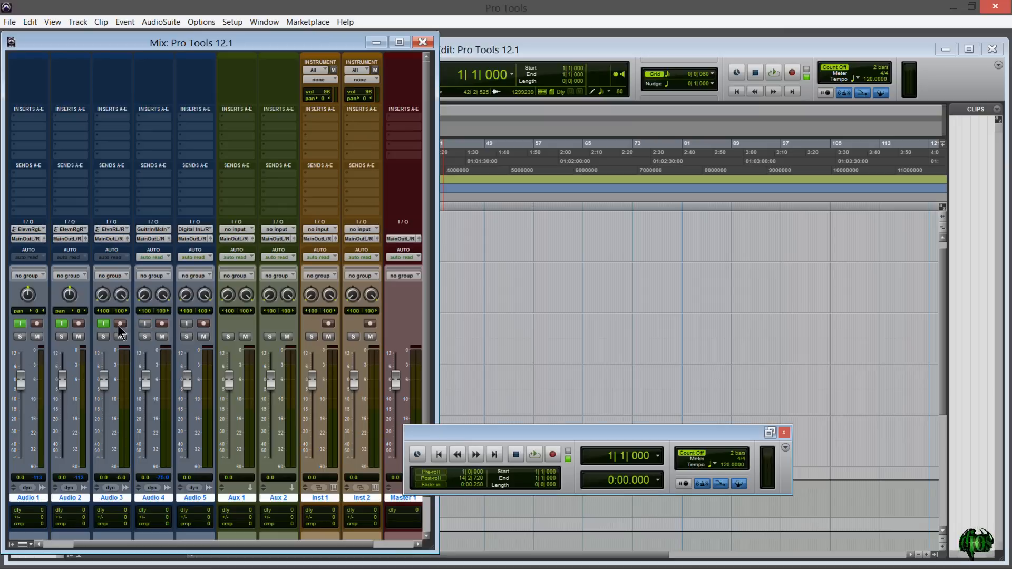
click(20, 323)
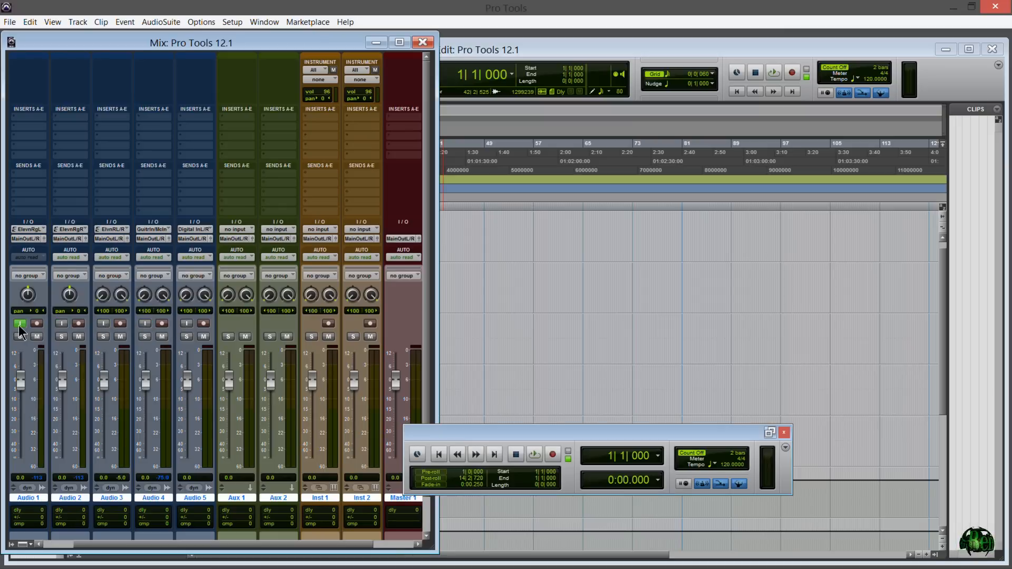
click(19, 322)
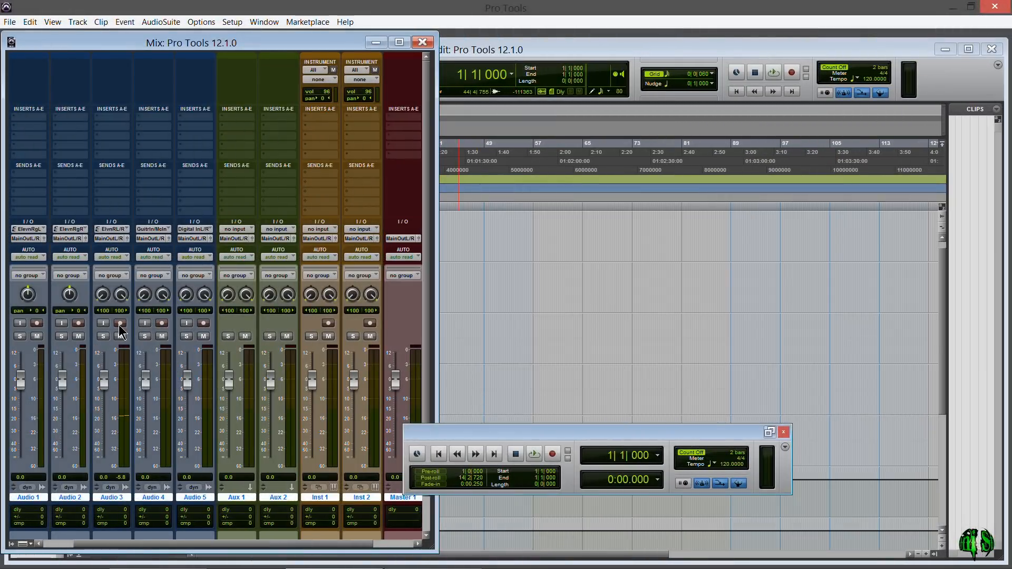
mouse_move(120, 323)
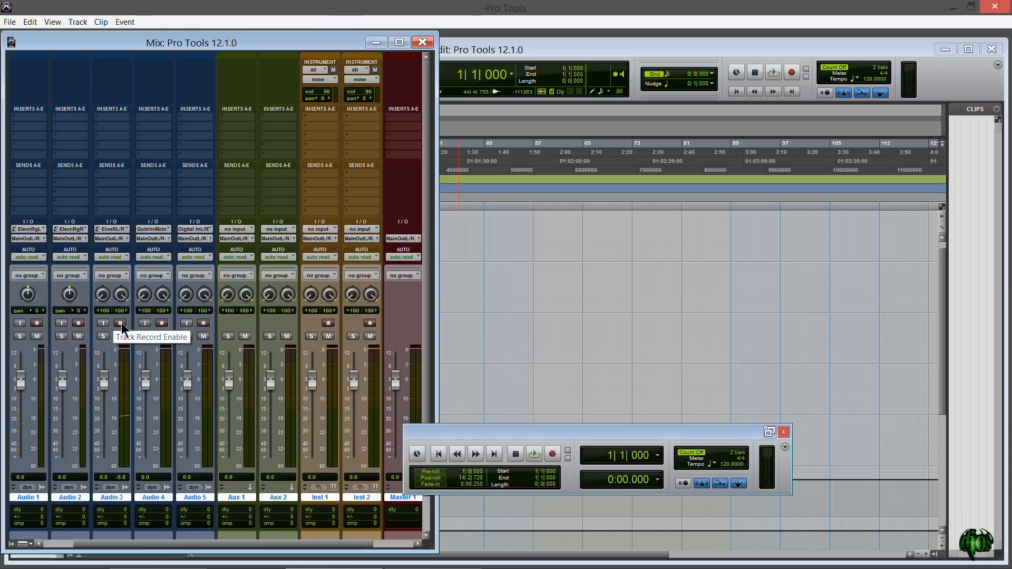
click(120, 322)
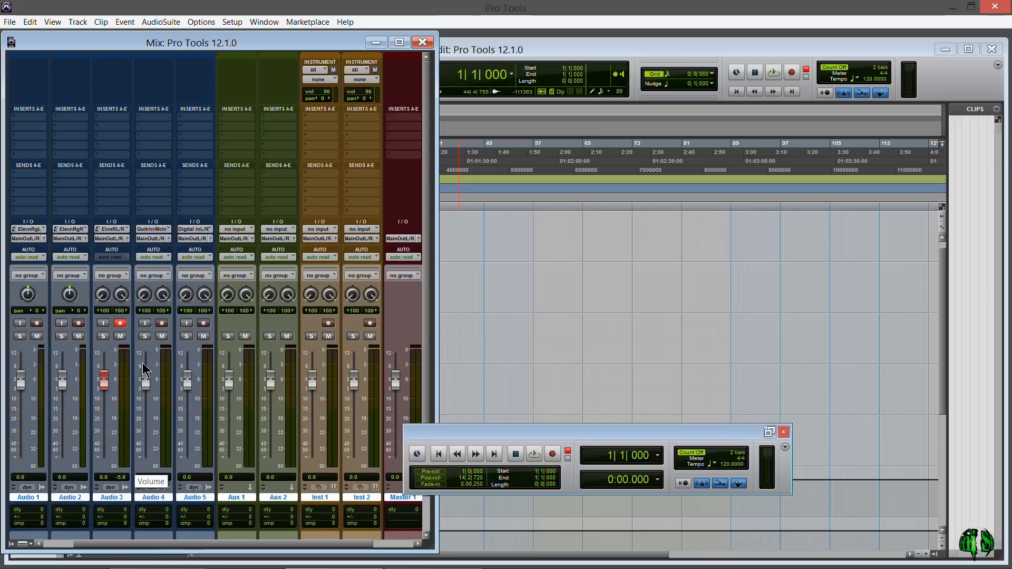
Step: Run a short playback pass watching Audio 3's input meter, then take Audio 3 out of record arm
click(532, 454)
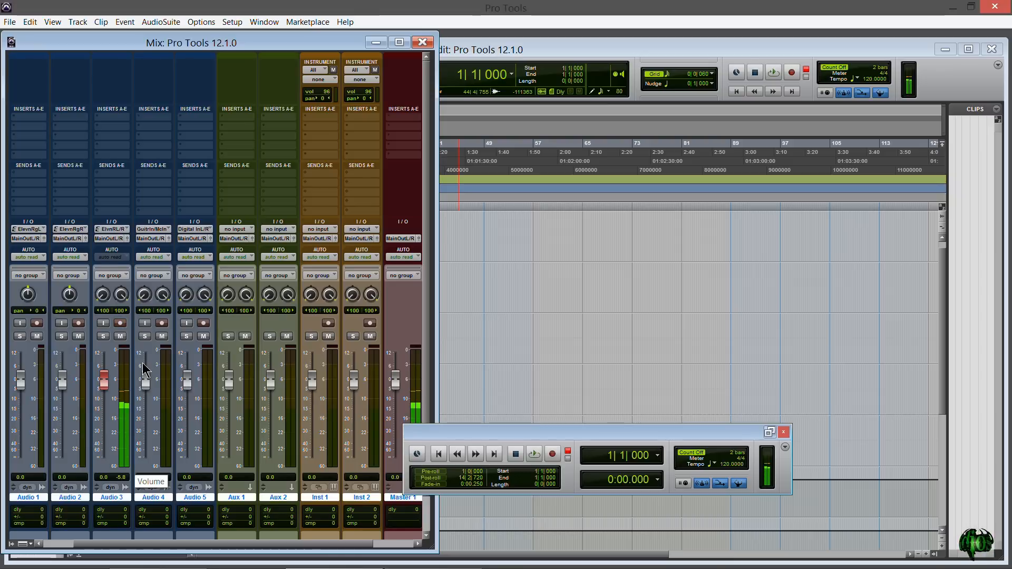
click(532, 454)
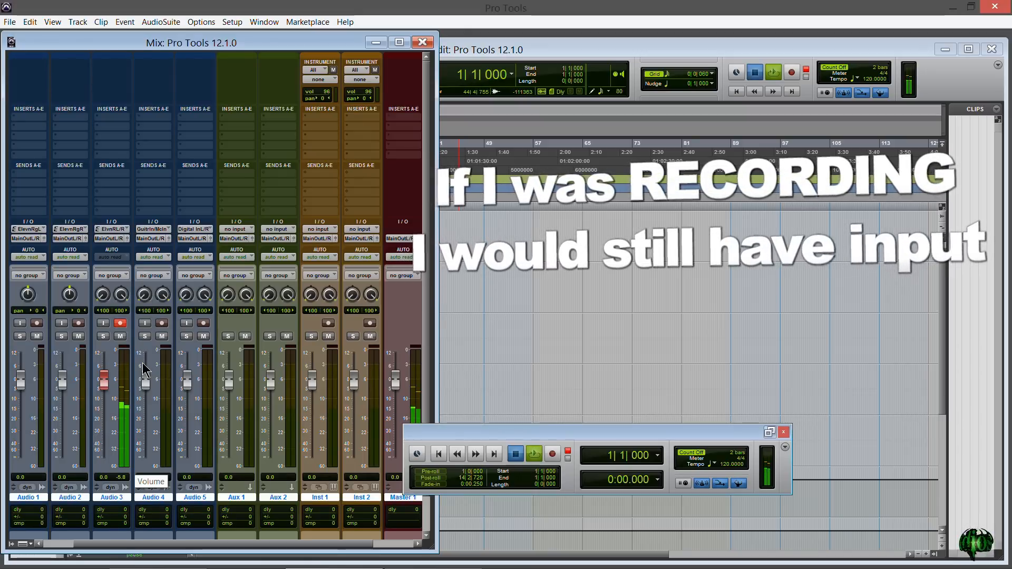
click(531, 454)
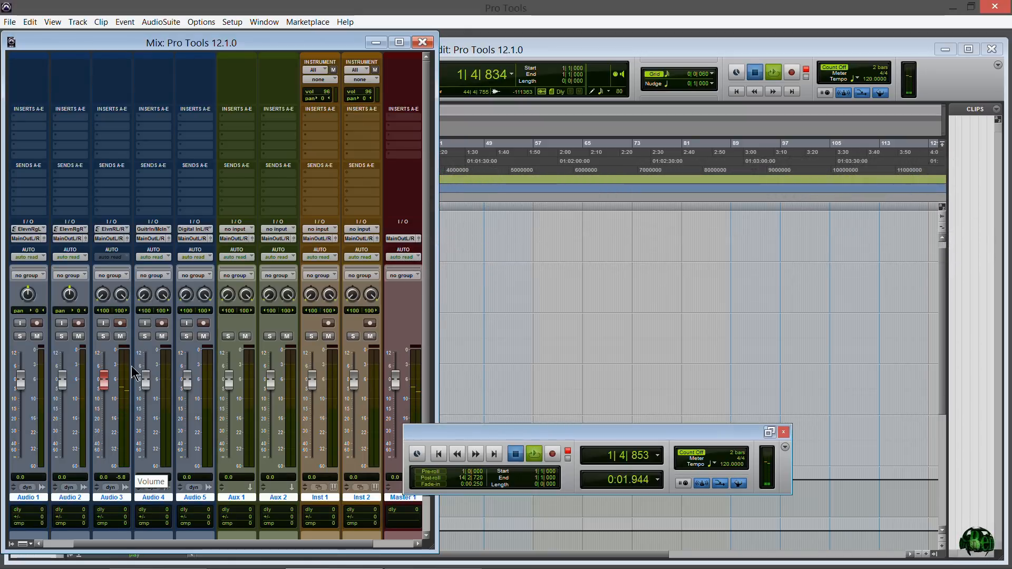
click(519, 454)
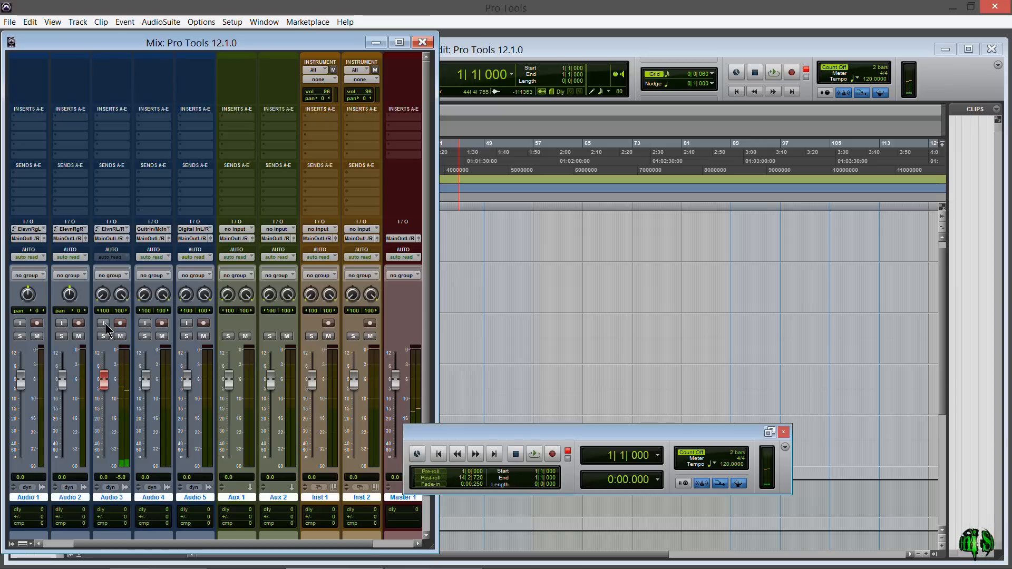
mouse_move(106, 324)
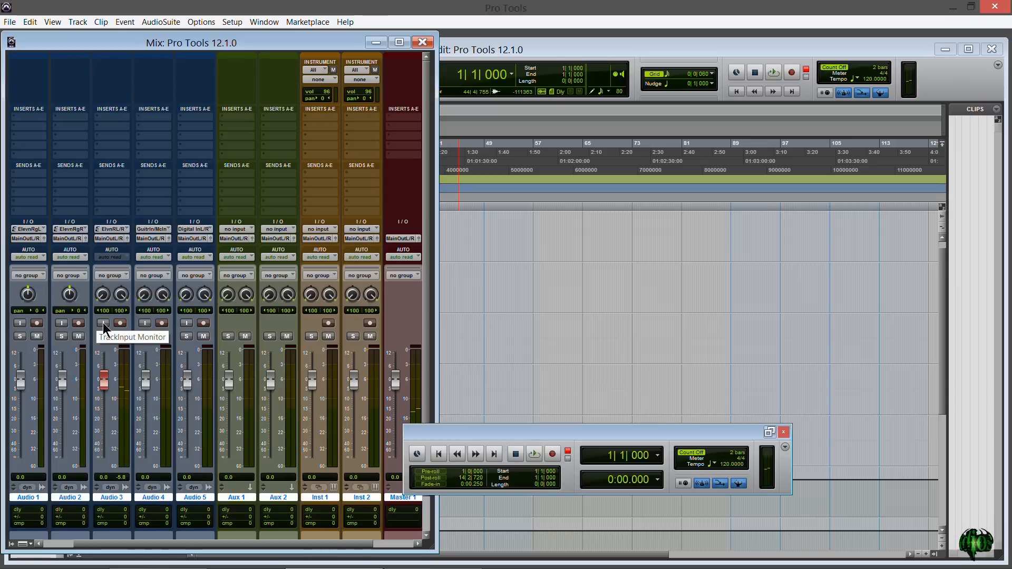
Step: Enable Audio 3's input monitor and record arm, then play and stop to watch its signal
click(103, 323)
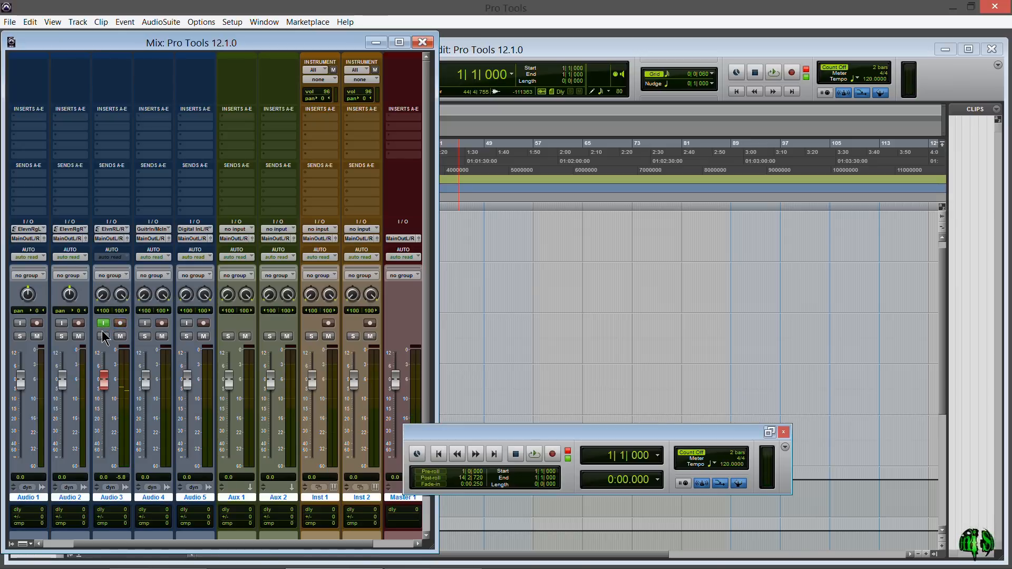
click(121, 322)
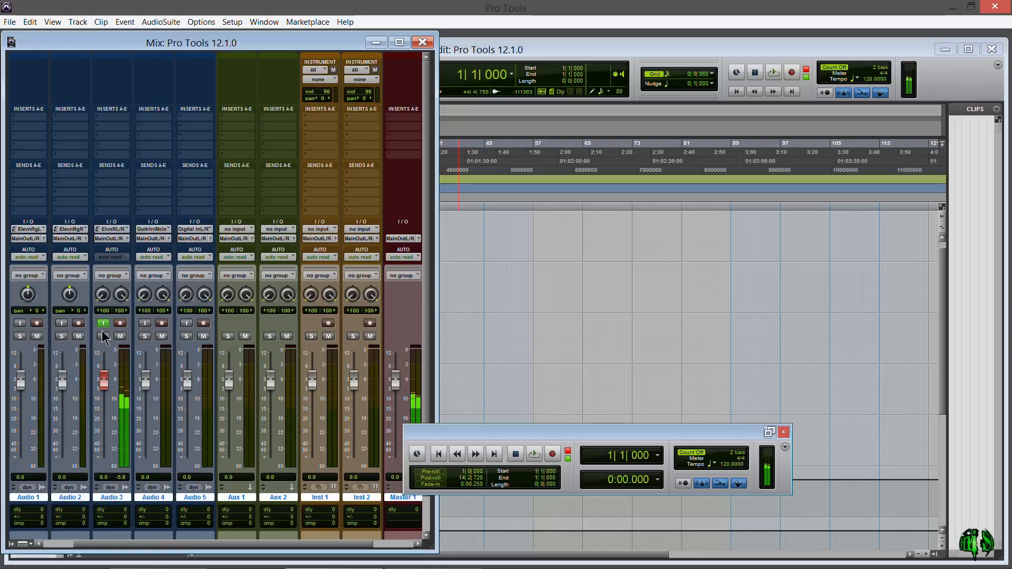
click(533, 454)
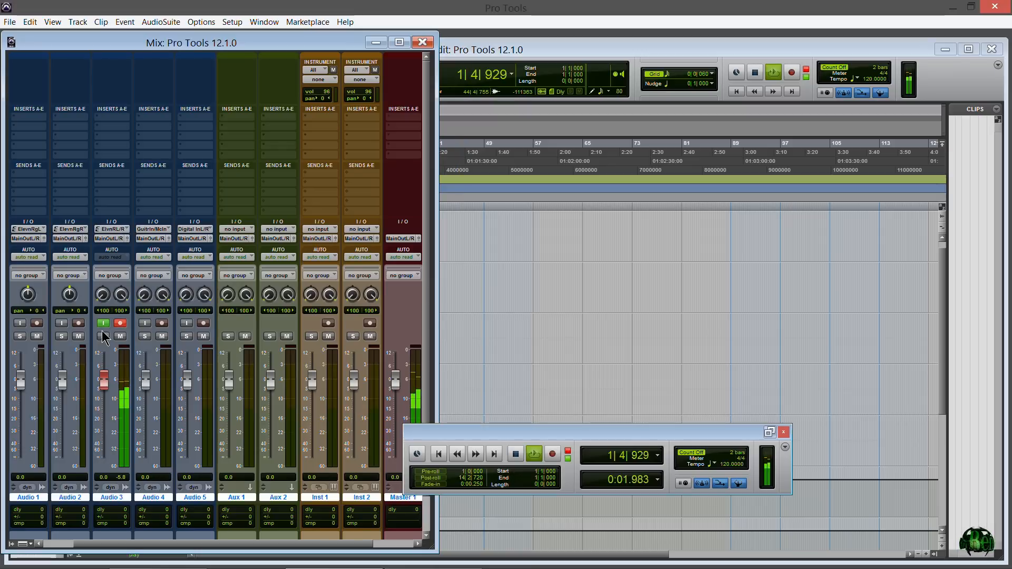
click(533, 454)
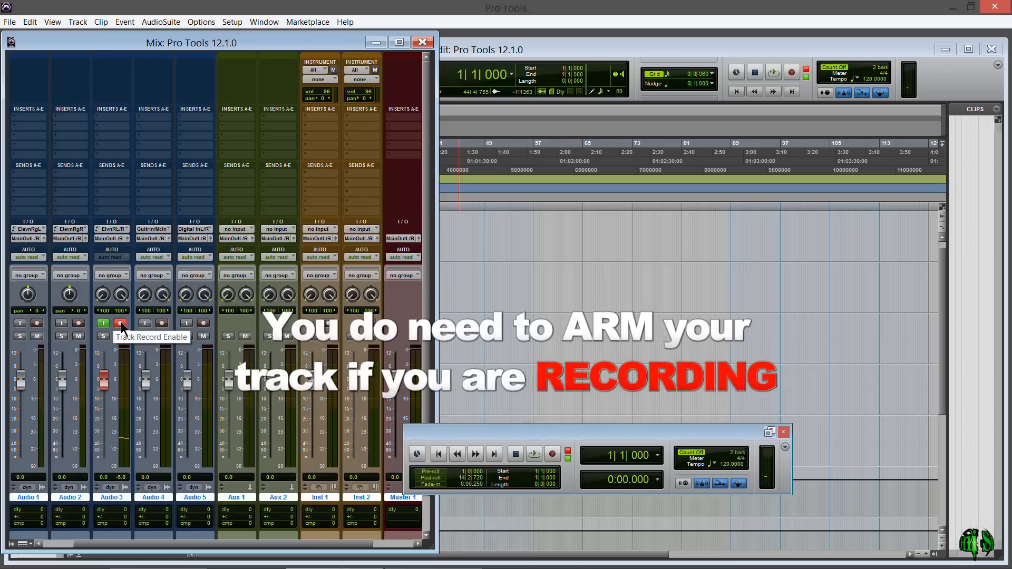
Step: Take Audio 3 out of record arm, leaving its input monitor on
click(120, 323)
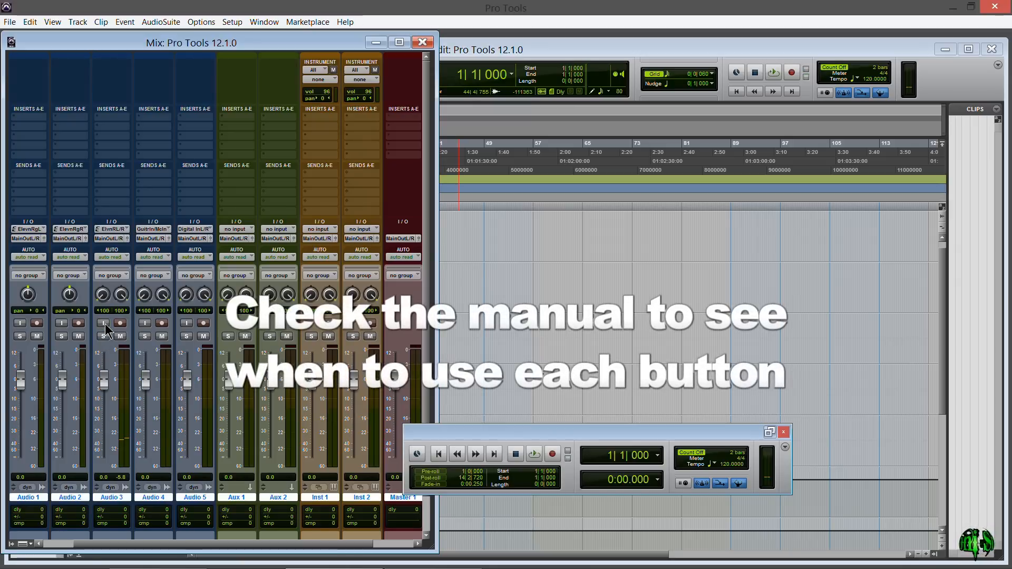
mouse_move(103, 322)
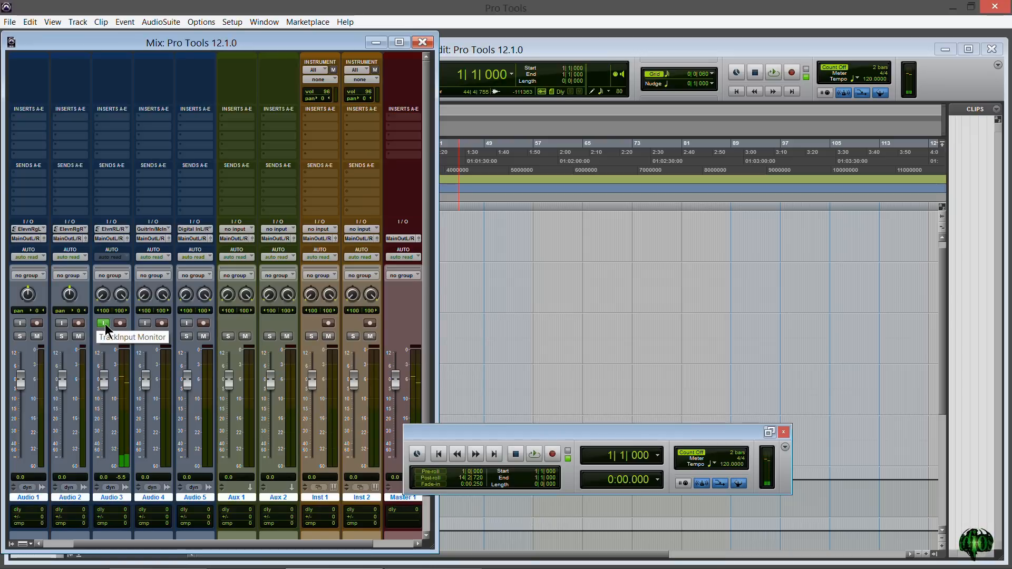
Step: Switch off Audio 3's input monitor so no track is monitored or armed
click(533, 454)
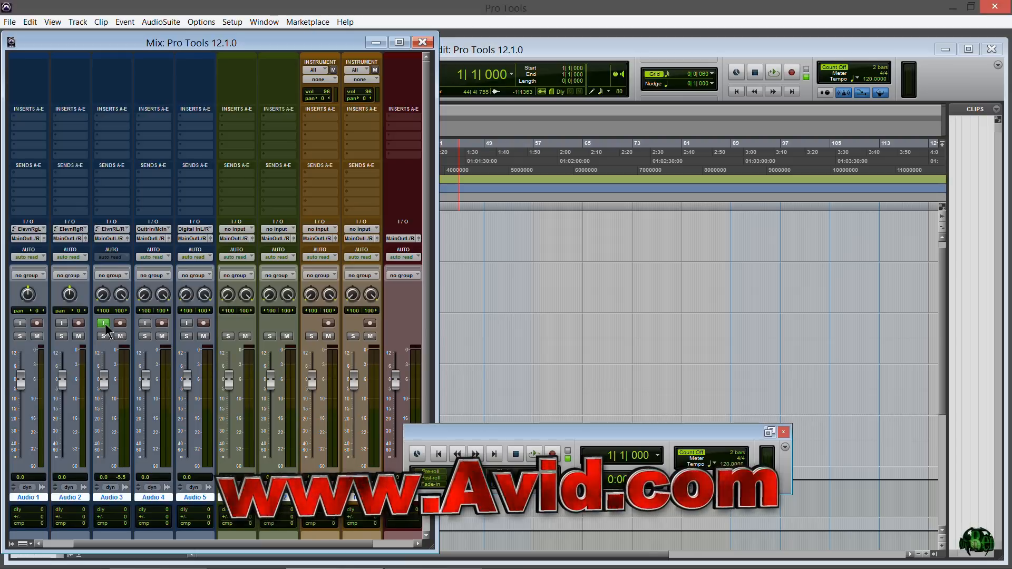
click(104, 323)
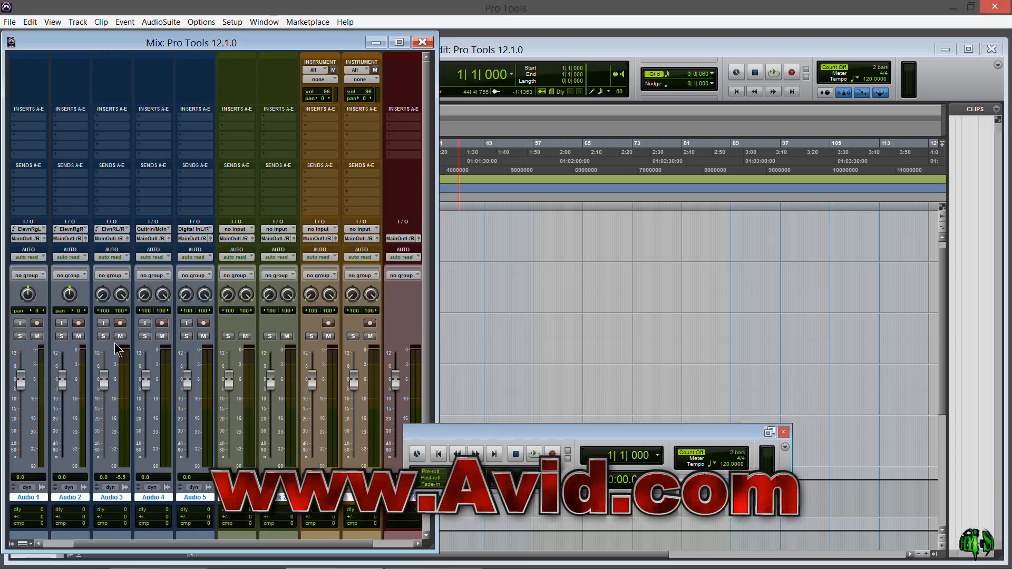